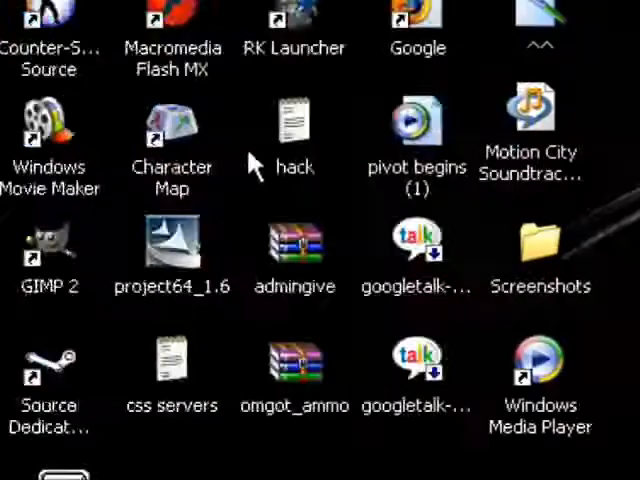
# Launch Mozilla Firefox from its desktop shortcut.
pyautogui.doubleClick(296, 120)
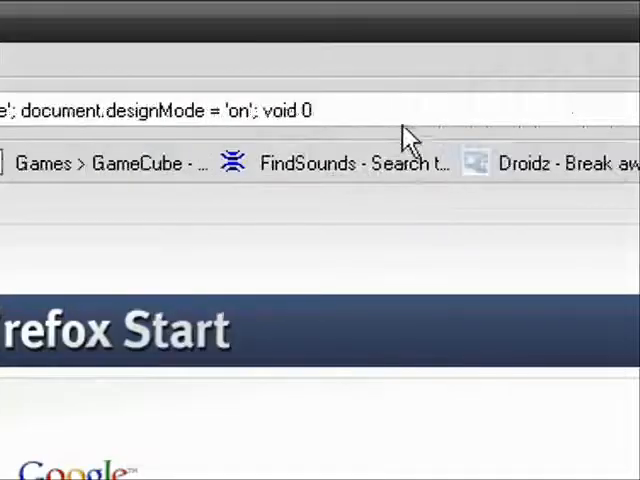
# Run the contentEditable/designMode bookmarklet so the Start page becomes editable.
pyautogui.scroll(-3)
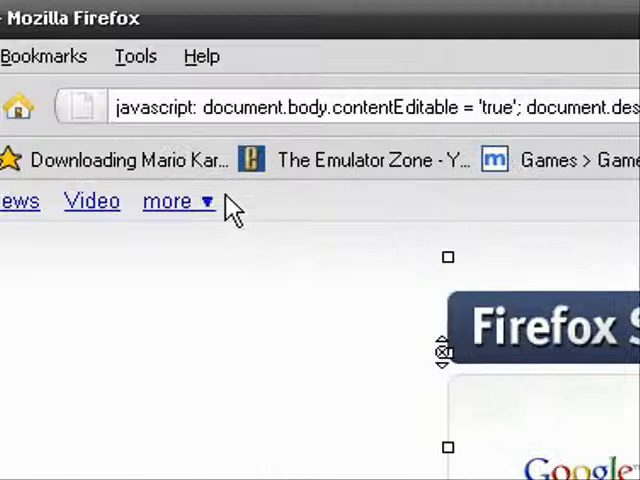
# Type junk text 'lasodha svid g' and a run of 'z' letters into the Start page's search links row.
pyautogui.write('lasodha svid g')
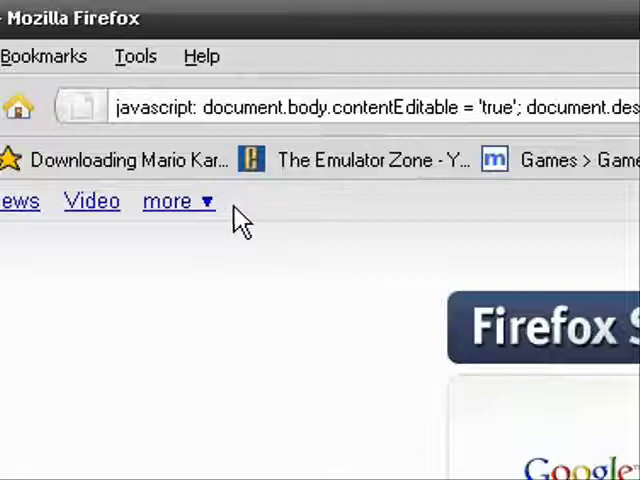
pyautogui.scroll(-3)
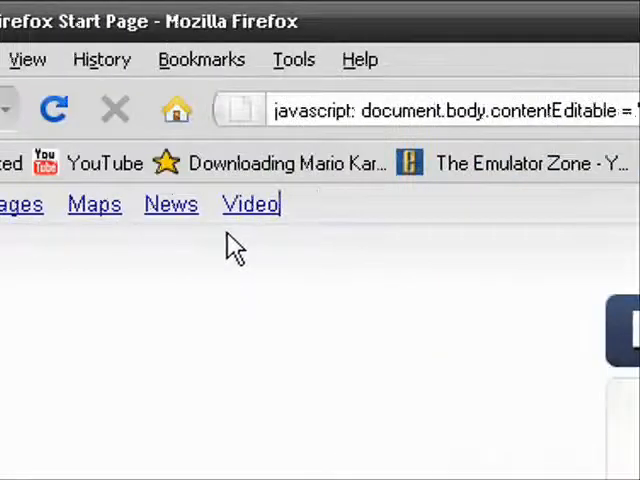
pyautogui.moveTo(320, 218)
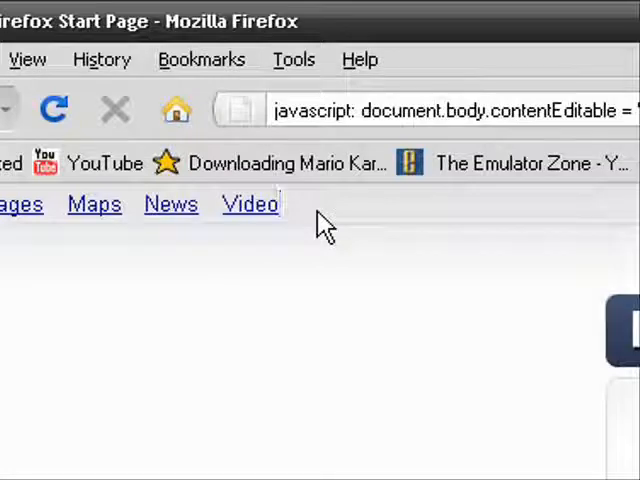
pyautogui.write('zzzzzzzzzzzzzzzzzzzzzzzz')
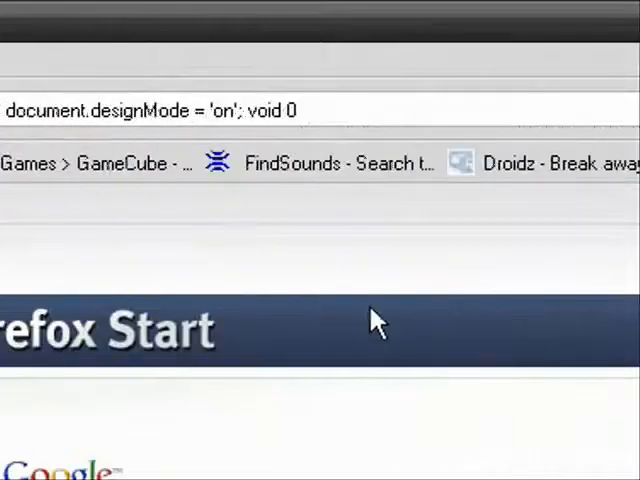
pyautogui.scroll(-3)
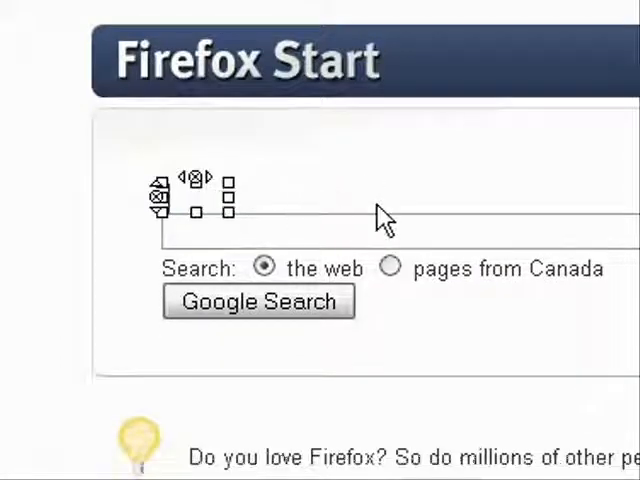
# Shrink the Google logo by dragging its handle and add gibberish to the promotional line.
pyautogui.moveTo(230, 210); pyautogui.dragTo(300, 220)
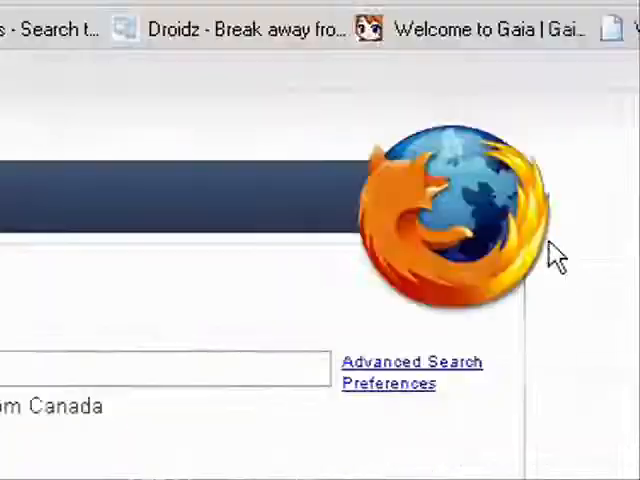
pyautogui.scroll(3)
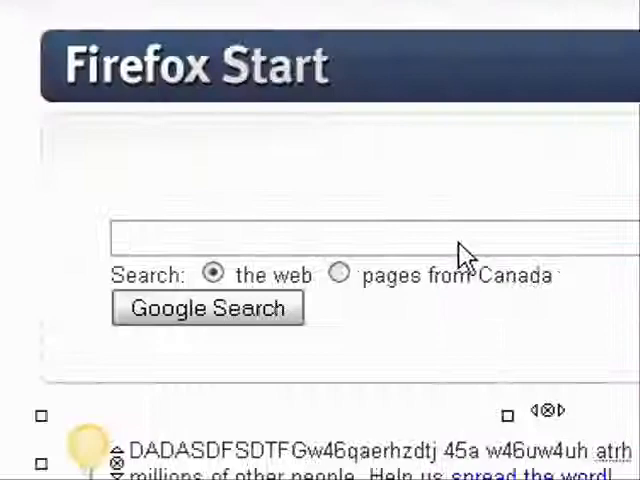
pyautogui.scroll(-3)
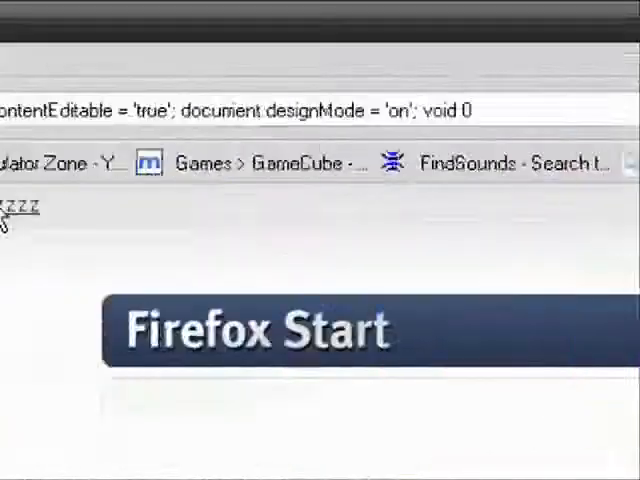
# Scroll the YouTube featured video lists to reach the iPhone3G video's watch page.
pyautogui.scroll(-3)
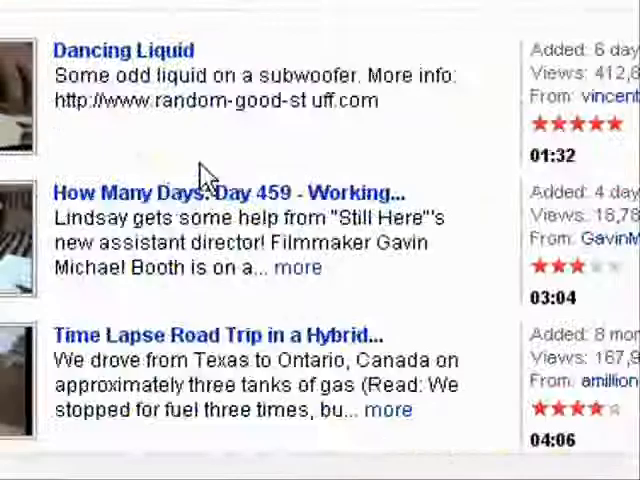
pyautogui.scroll(3)
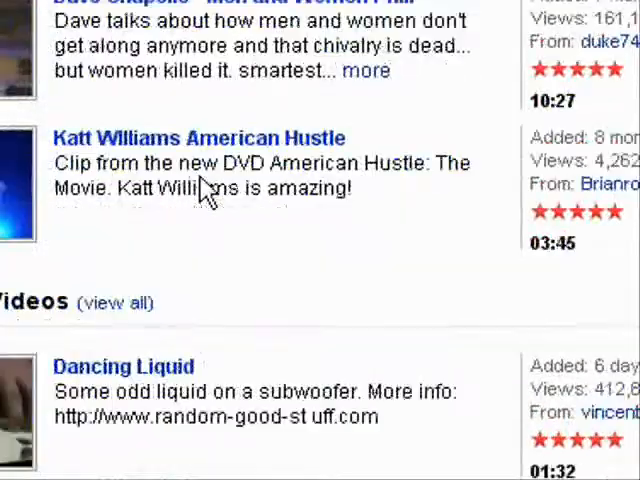
pyautogui.scroll(-3)
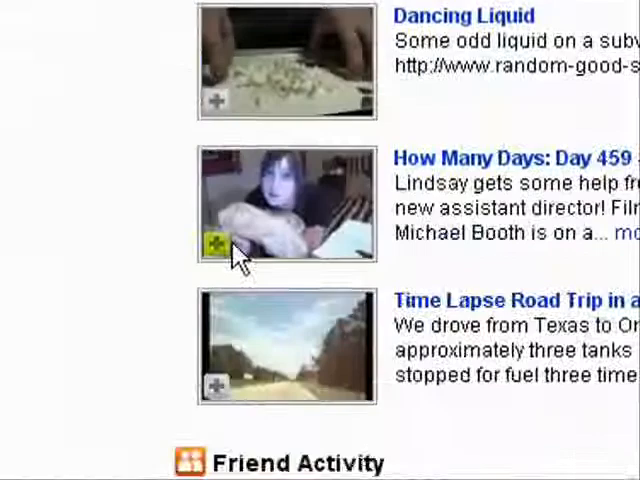
pyautogui.scroll(-3)
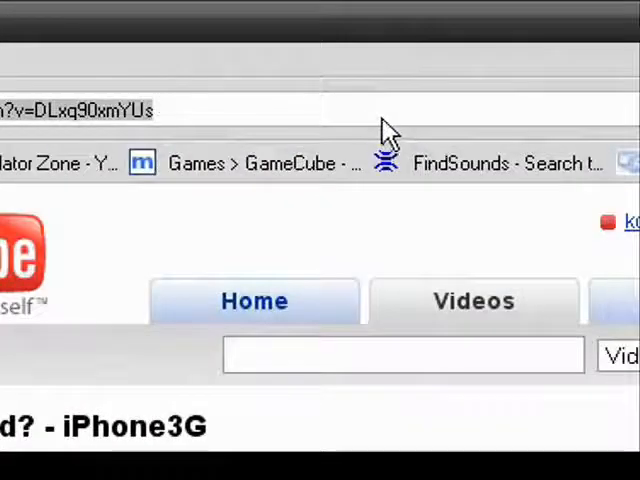
pyautogui.scroll(-3)
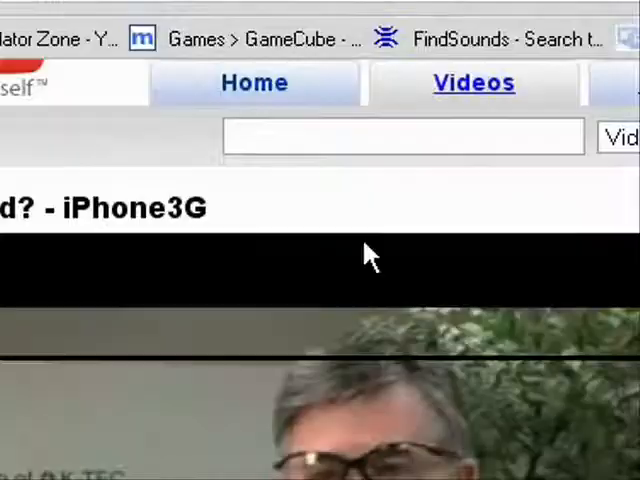
pyautogui.scroll(-3)
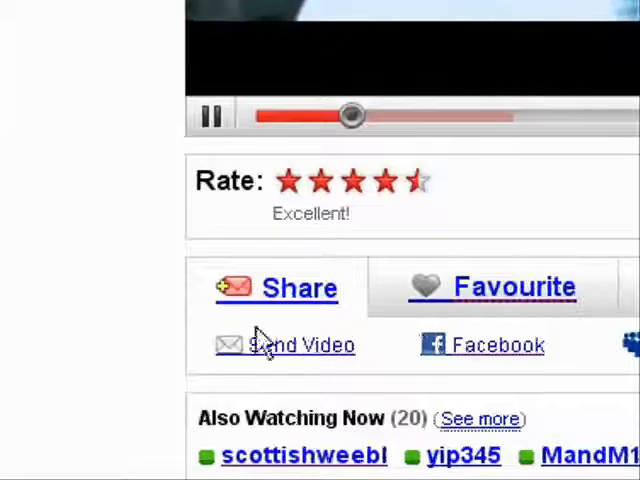
pyautogui.scroll(-3)
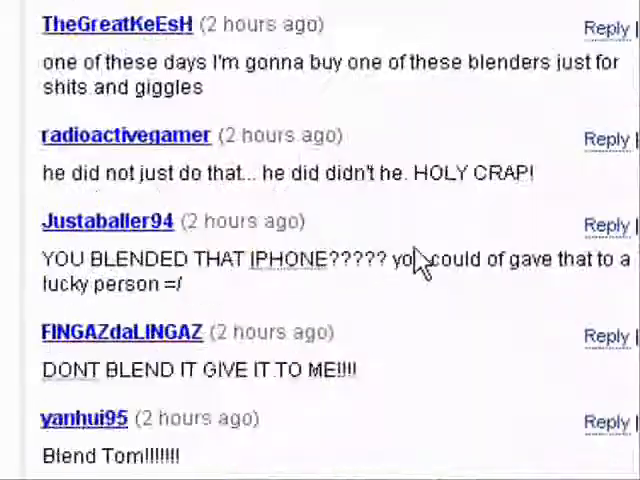